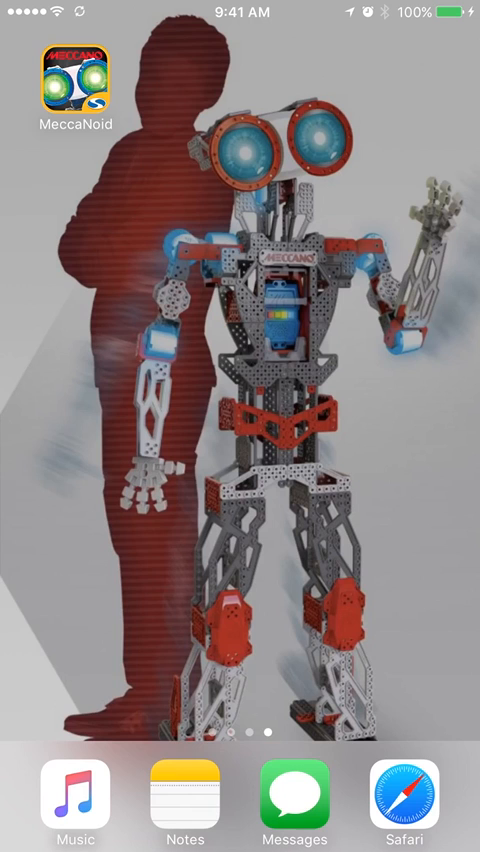
Step: Launch the MeccaNoid app from the iOS home screen into its coding canvas
{"action": "left_click", "coordinate": [80, 84]}
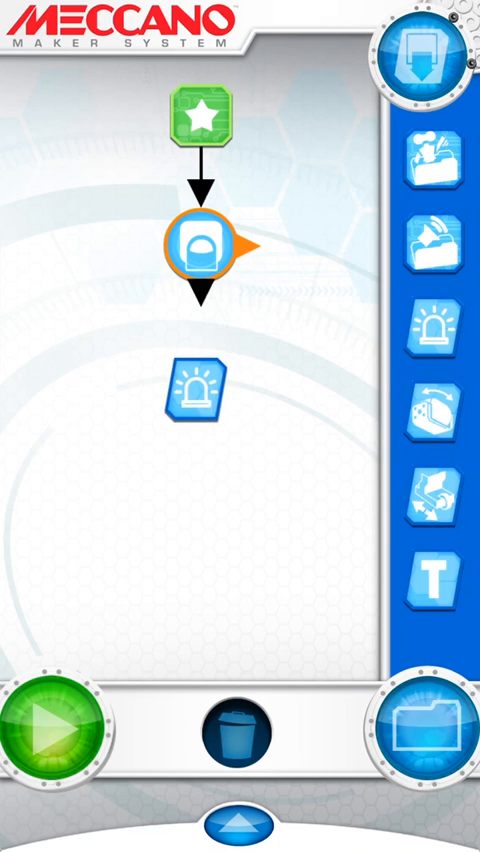
Step: Remove the input and output blocks, leaving only the green start block
{"action": "left_click", "coordinate": [202, 248]}
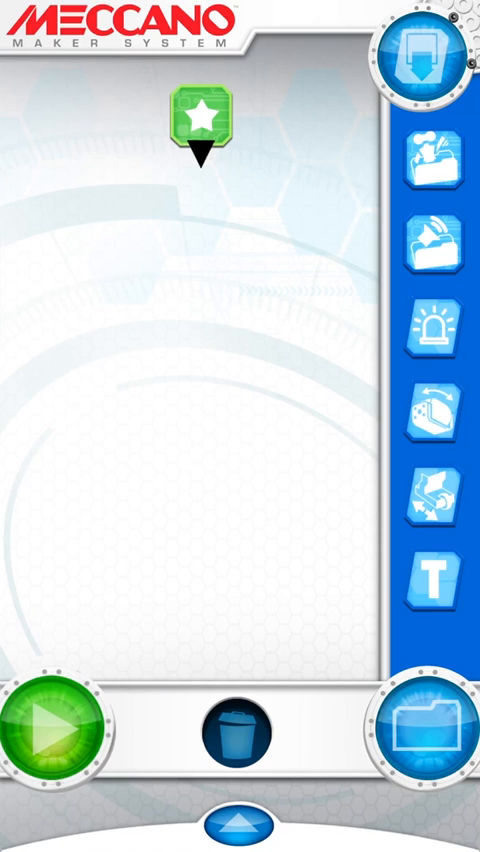
Step: Add an input element from the inputs palette under the start block, showing its timer settings
{"action": "left_click", "coordinate": [428, 50]}
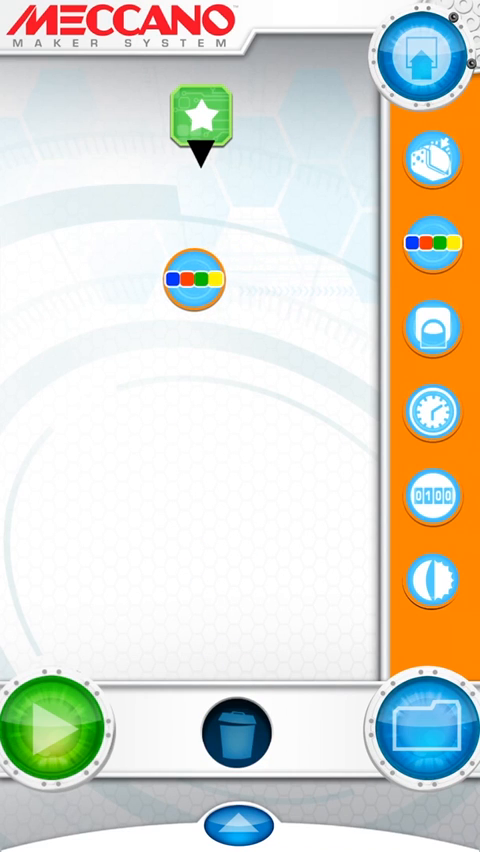
{"action": "left_click", "coordinate": [200, 278]}
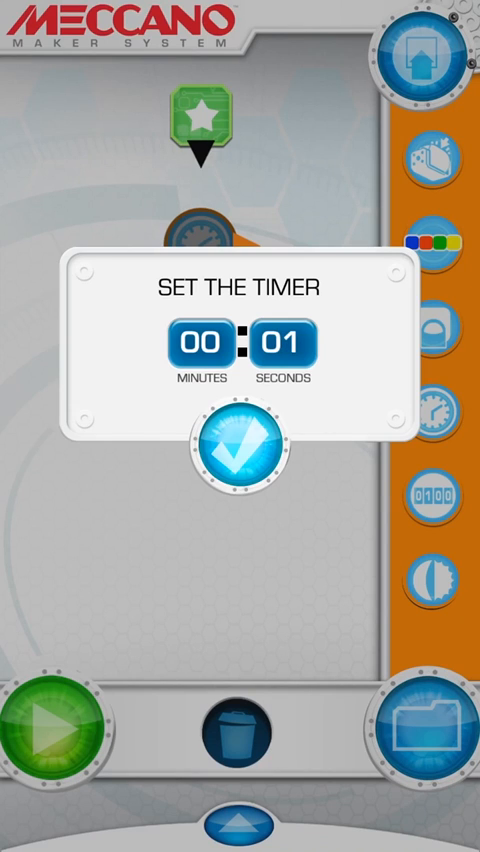
Step: Set the timer to two seconds, try counter and clock values, and clear the input block
{"action": "left_click", "coordinate": [292, 344]}
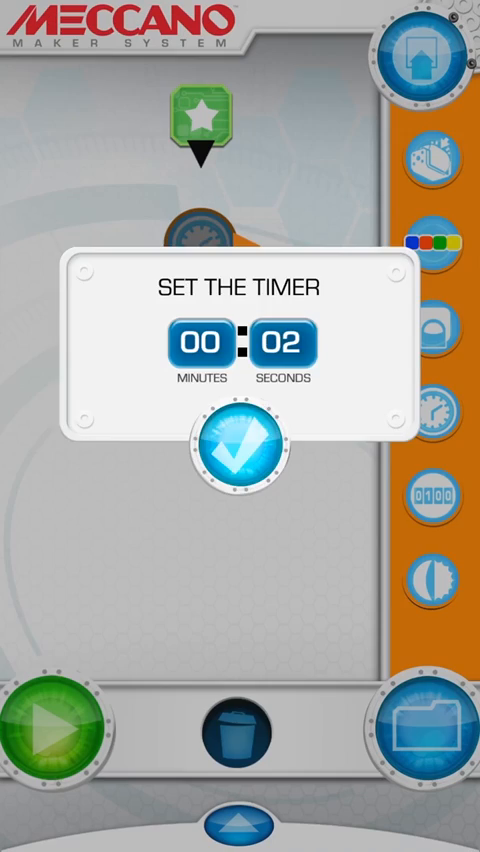
{"action": "left_click", "coordinate": [236, 456]}
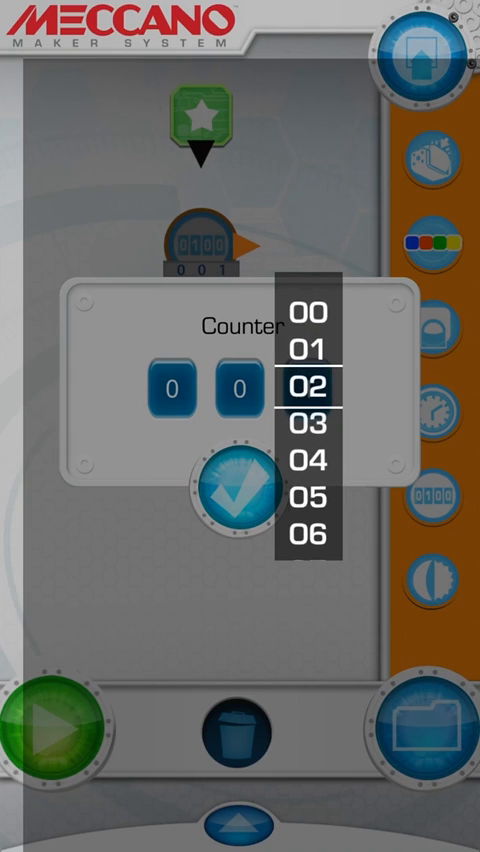
{"action": "left_click", "coordinate": [232, 498]}
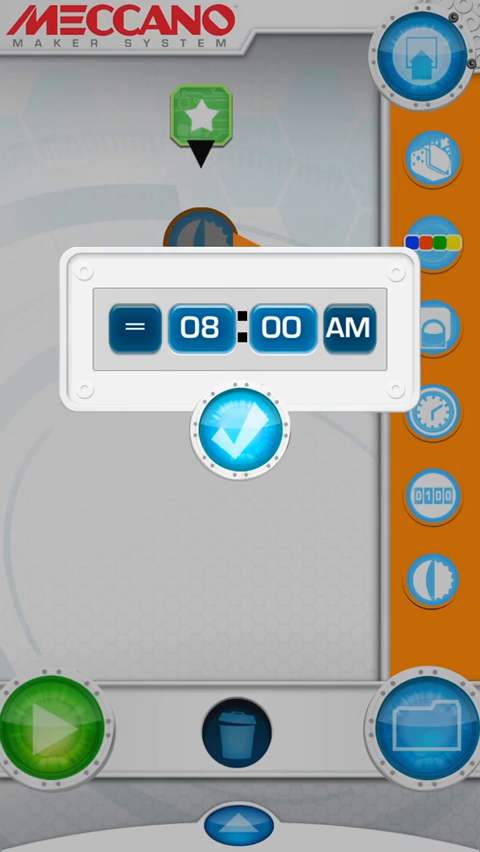
{"action": "left_click", "coordinate": [236, 438]}
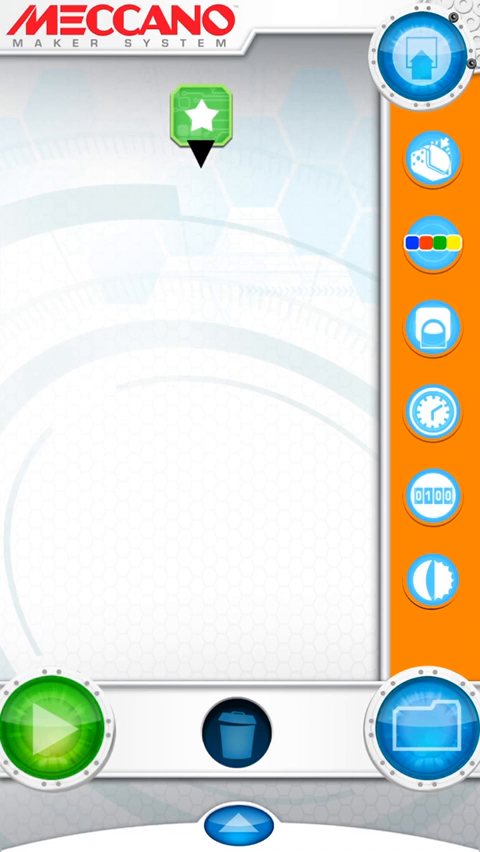
Step: Browse the outputs sound library and voice recorder, then return to the workspace with a light output
{"action": "left_click", "coordinate": [428, 48]}
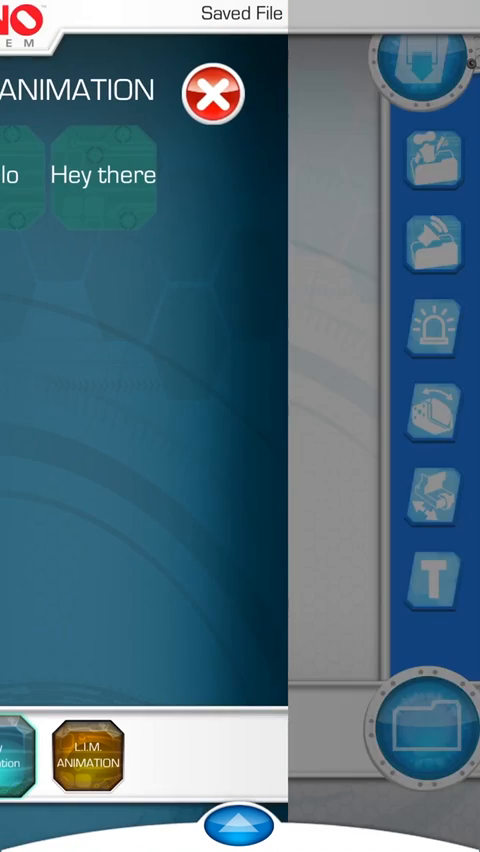
{"action": "left_click", "coordinate": [210, 92]}
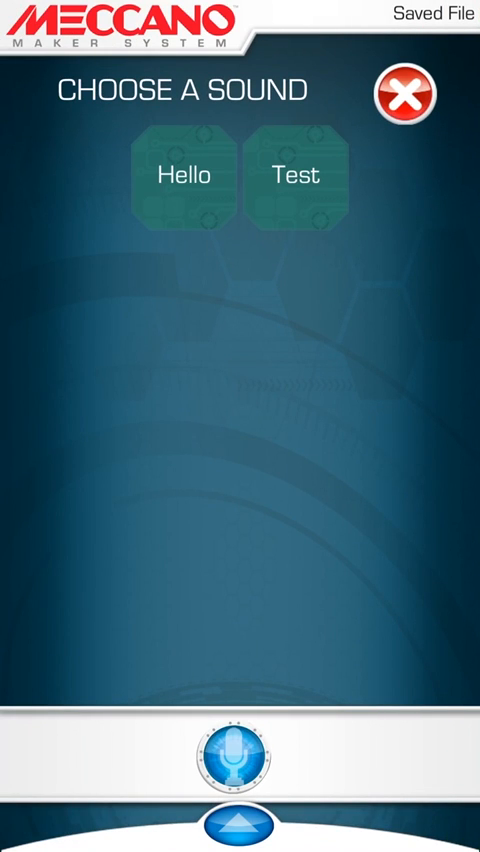
{"action": "left_click", "coordinate": [240, 748]}
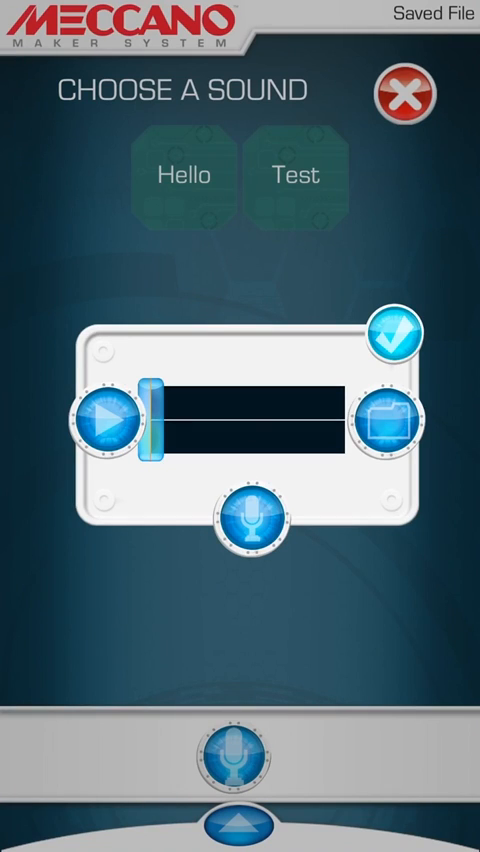
{"action": "left_click", "coordinate": [246, 522]}
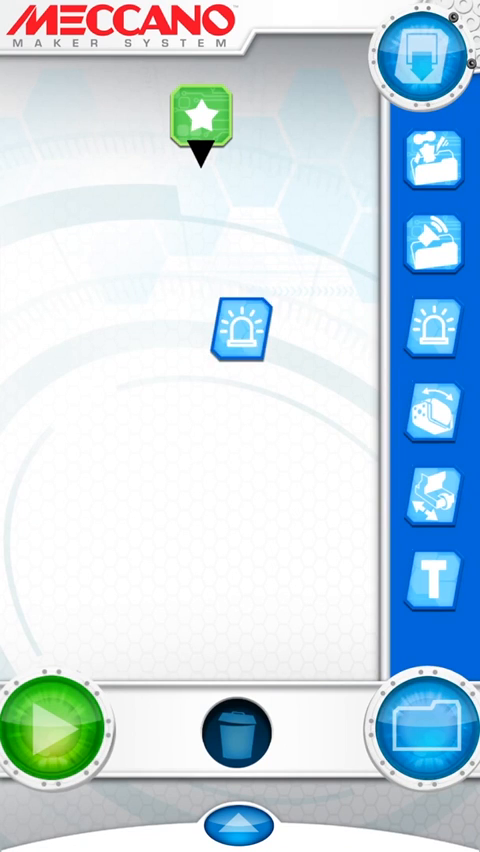
Step: Set the output to an arm servo at position 58, very slow speed, and confirm
{"action": "left_click", "coordinate": [236, 336]}
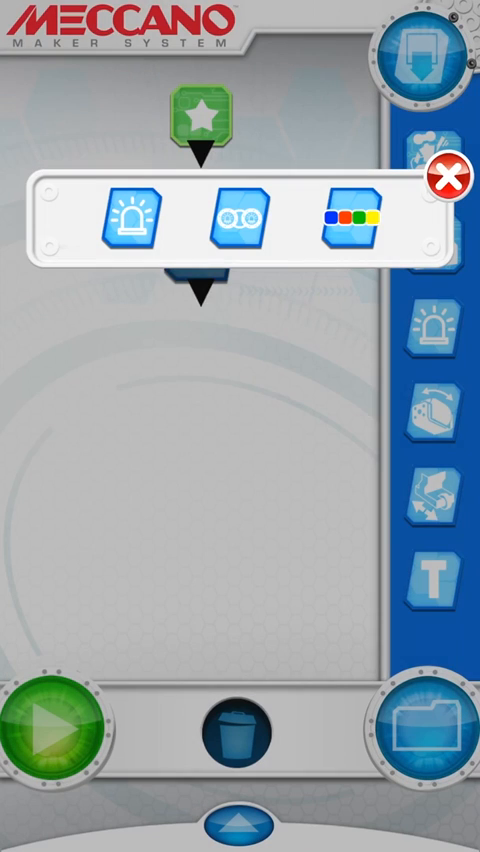
{"action": "left_click", "coordinate": [352, 218]}
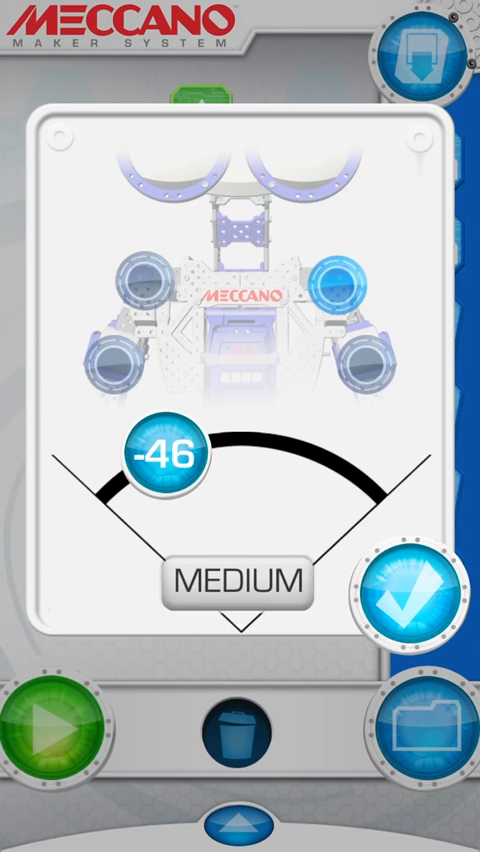
{"action": "left_click_drag", "start_coordinate": [164, 456], "coordinate": [310, 466]}
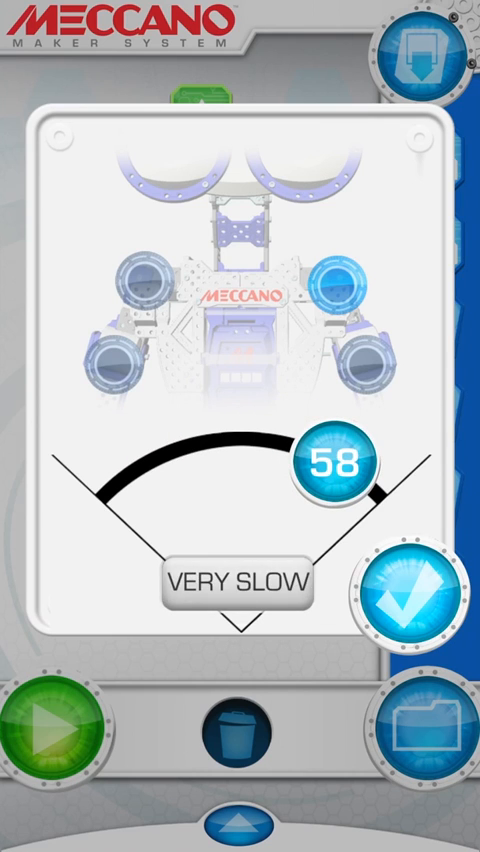
{"action": "left_click", "coordinate": [406, 598]}
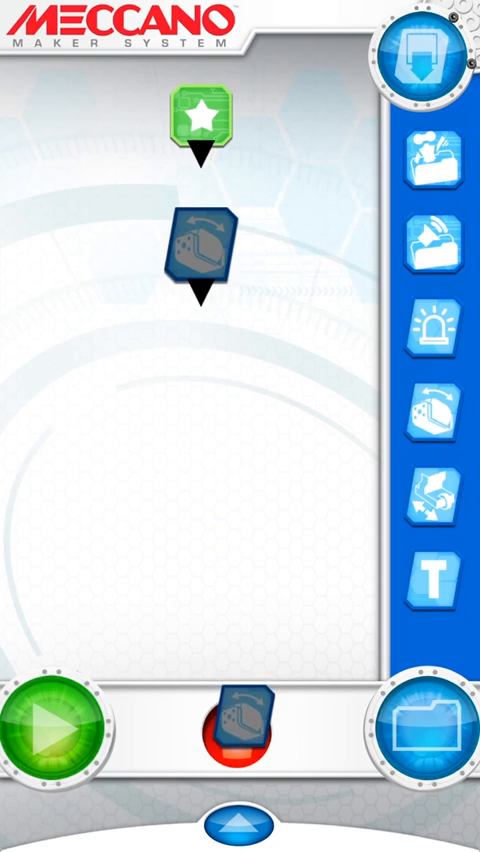
Step: Review the wheel motor settings and choose a running duration
{"action": "left_click", "coordinate": [204, 240]}
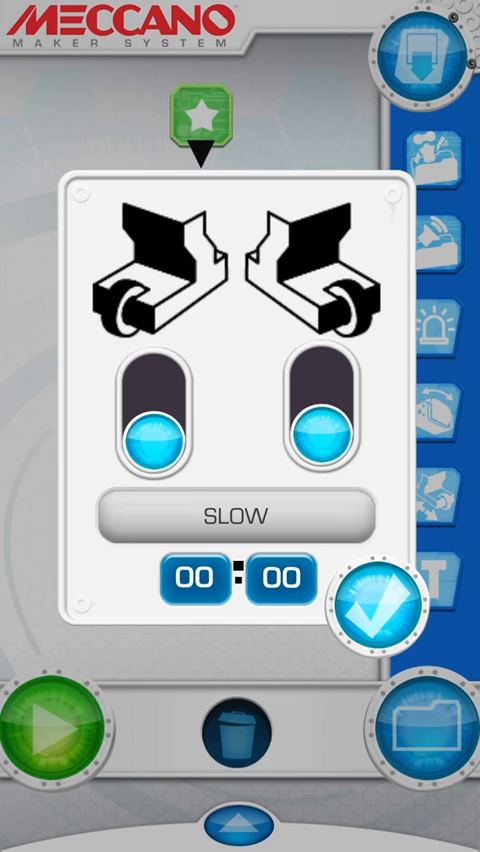
{"action": "left_click", "coordinate": [270, 586]}
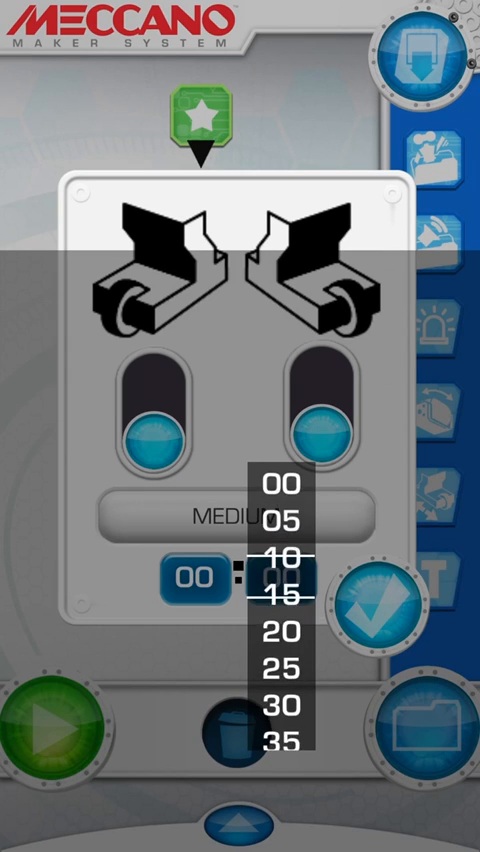
{"action": "left_click", "coordinate": [370, 590]}
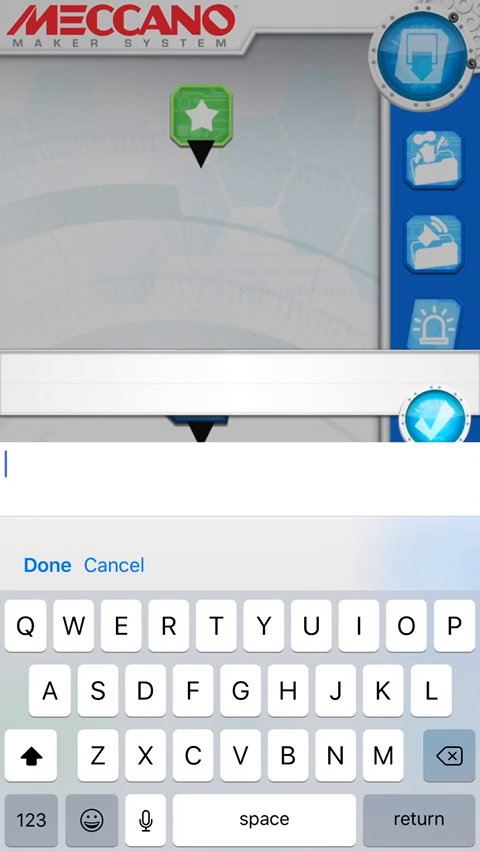
Step: Add a text output reading 'Hey there!' under the start block
{"action": "type", "text": "Hey"}
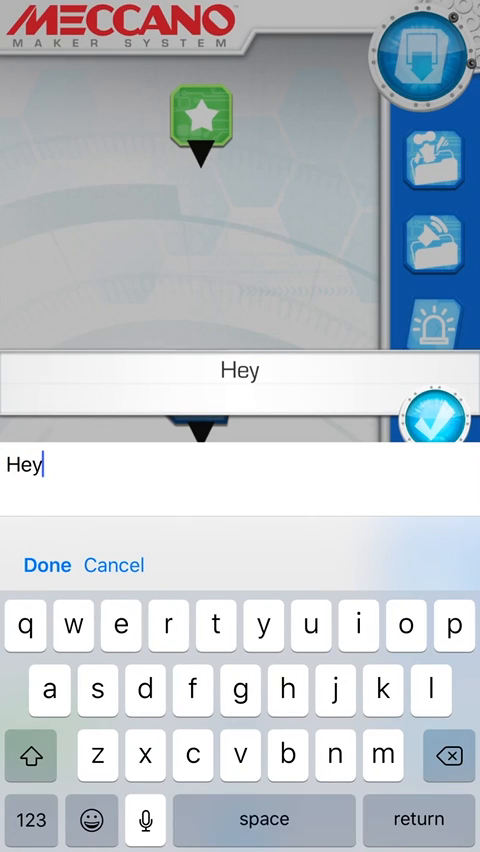
{"action": "type", "text": "there!"}
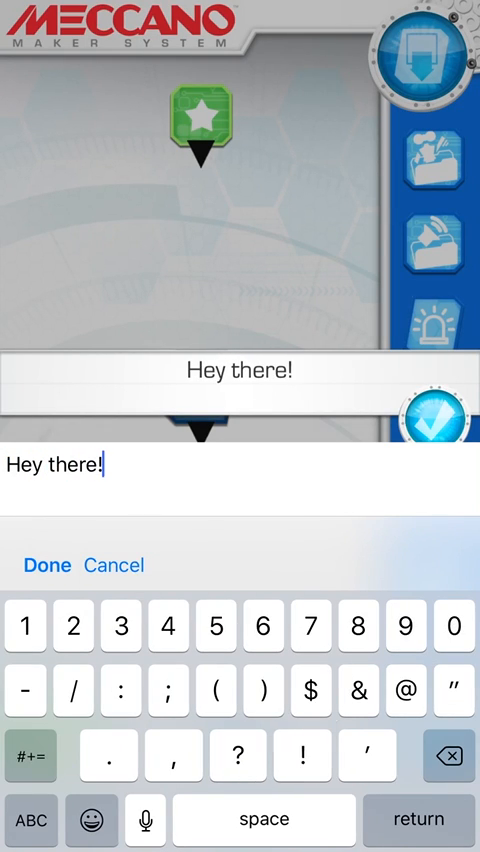
{"action": "left_click", "coordinate": [46, 564]}
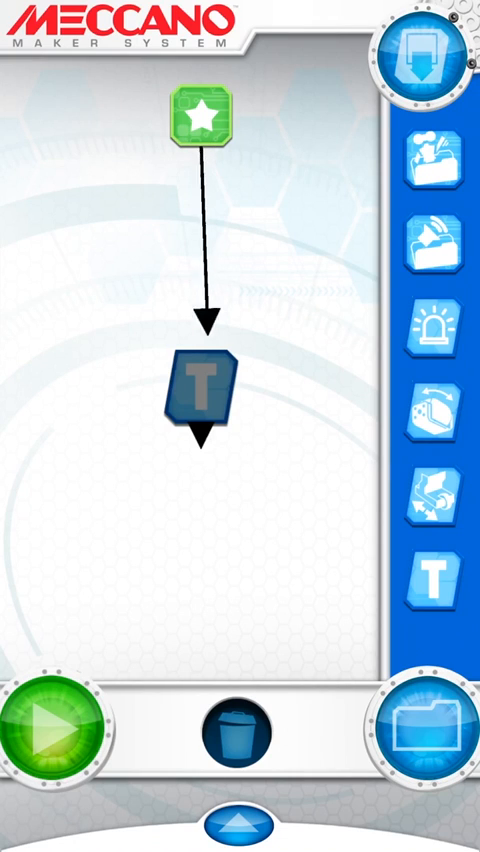
Step: Save the current behavior under the name 'Testing'
{"action": "left_click", "coordinate": [46, 736]}
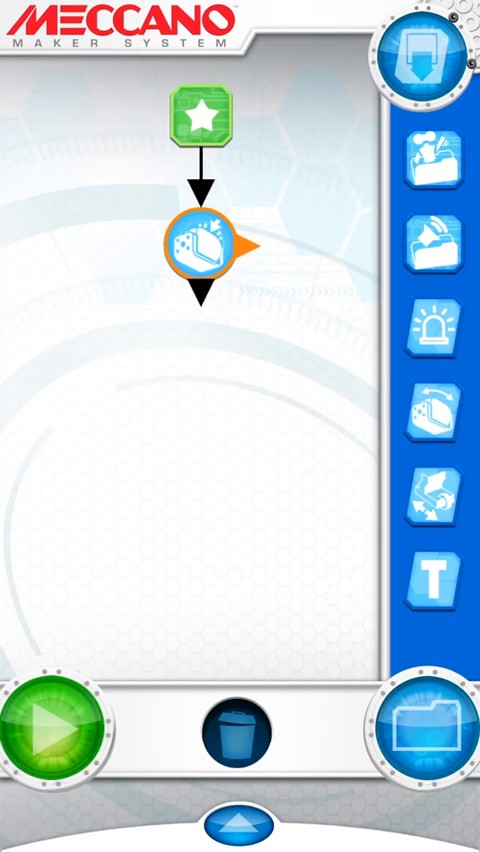
{"action": "left_click", "coordinate": [428, 732]}
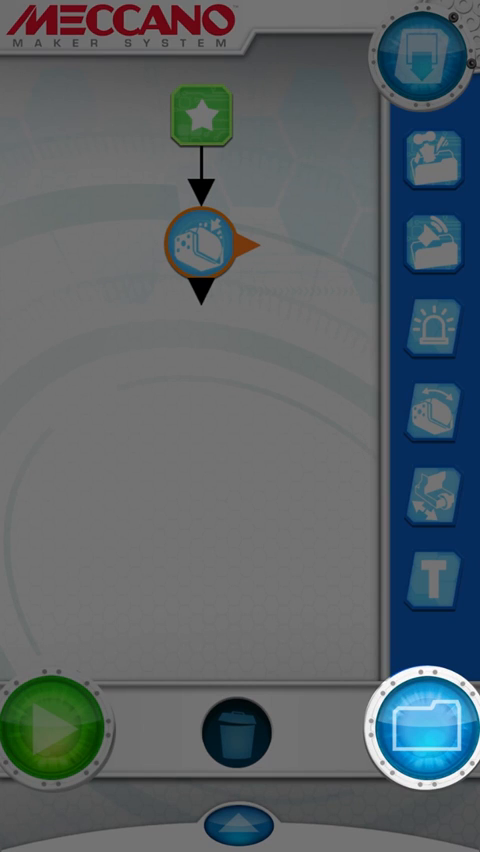
{"action": "left_click", "coordinate": [432, 730]}
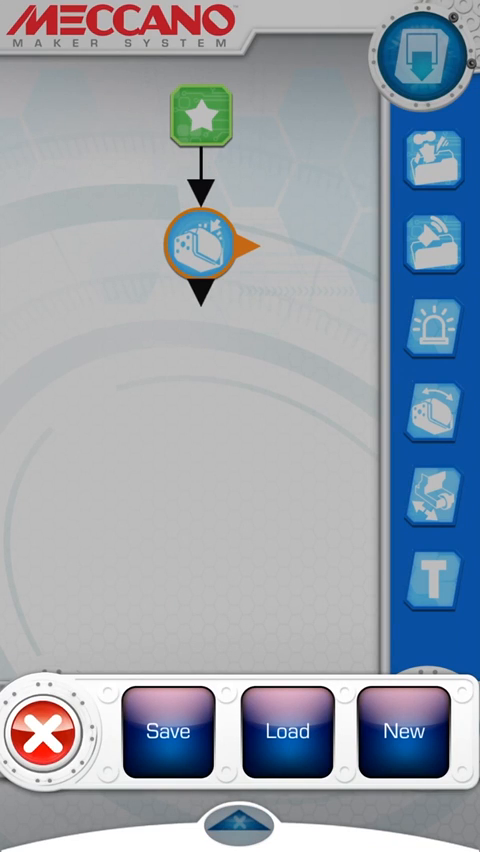
{"action": "left_click", "coordinate": [176, 732]}
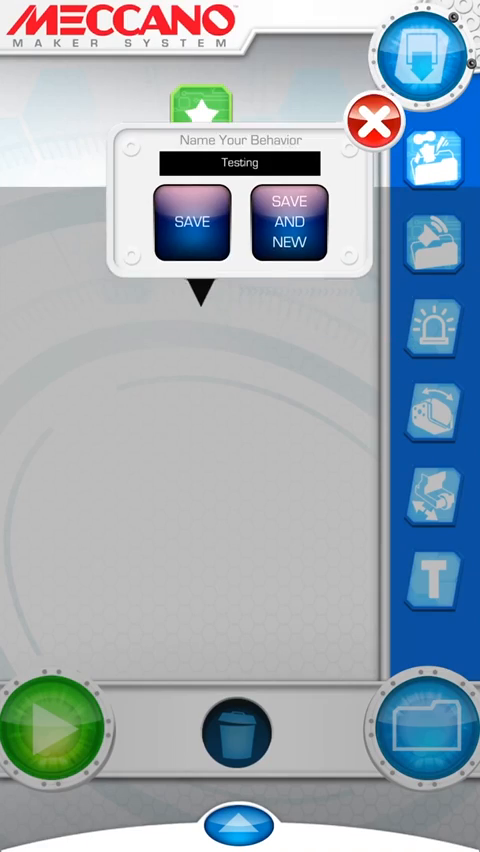
{"action": "left_click", "coordinate": [192, 220]}
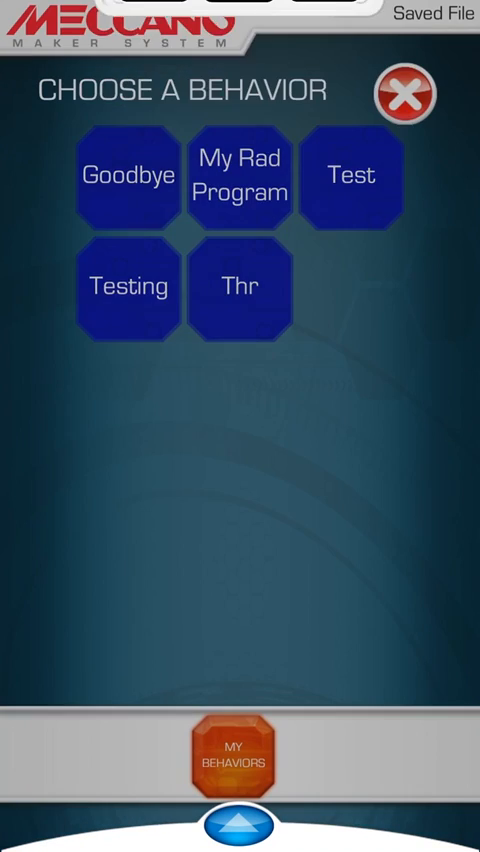
Step: Choose the saved Goodbye behavior for loading, reaching the load confirmation prompt
{"action": "left_click", "coordinate": [126, 178]}
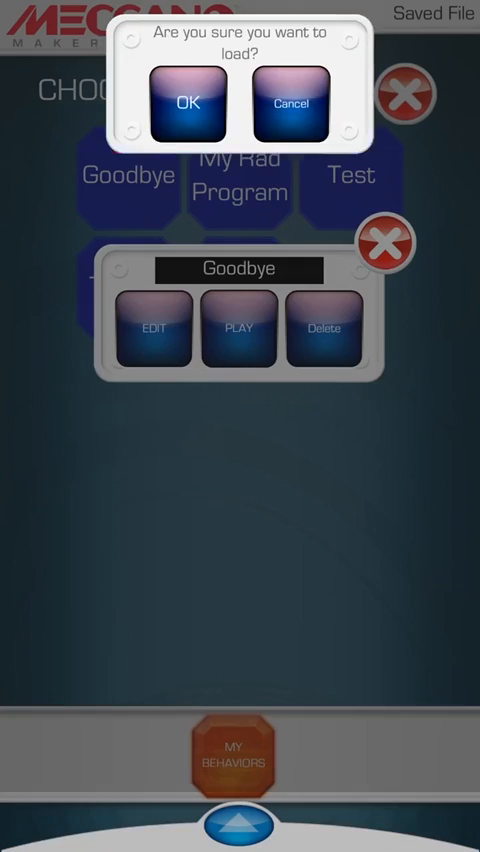